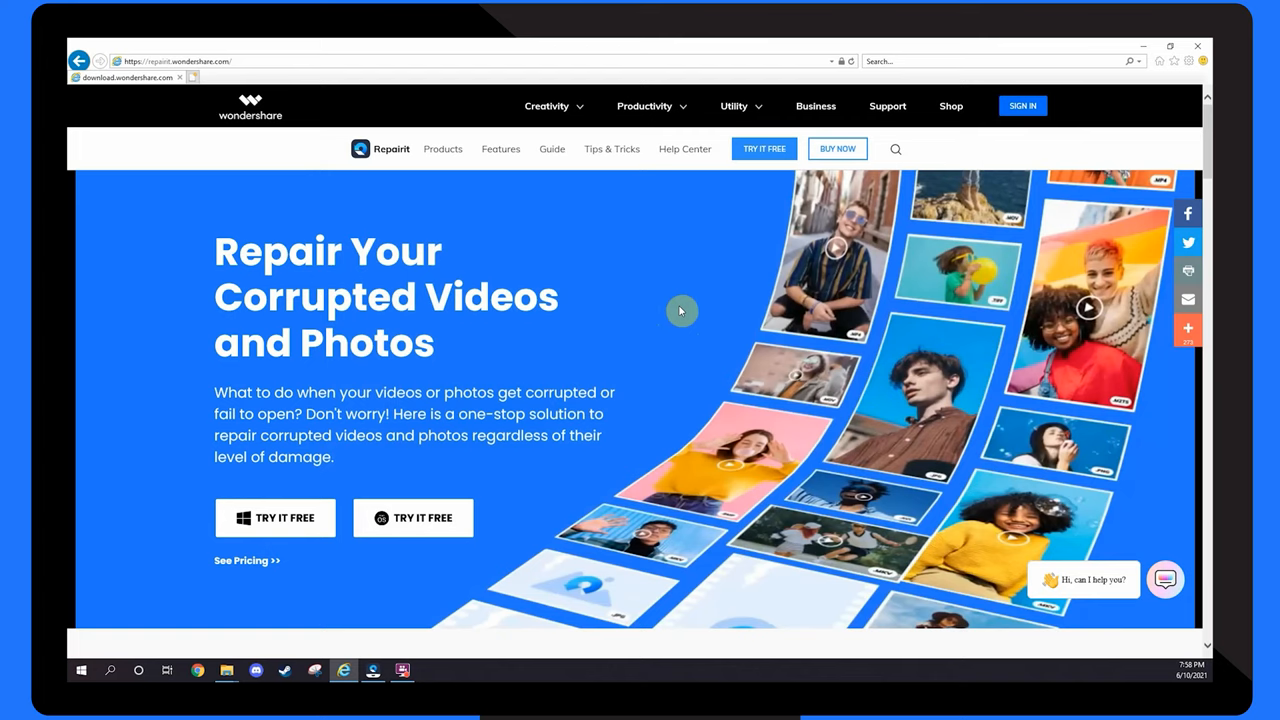
pyautogui.moveTo(832, 273)
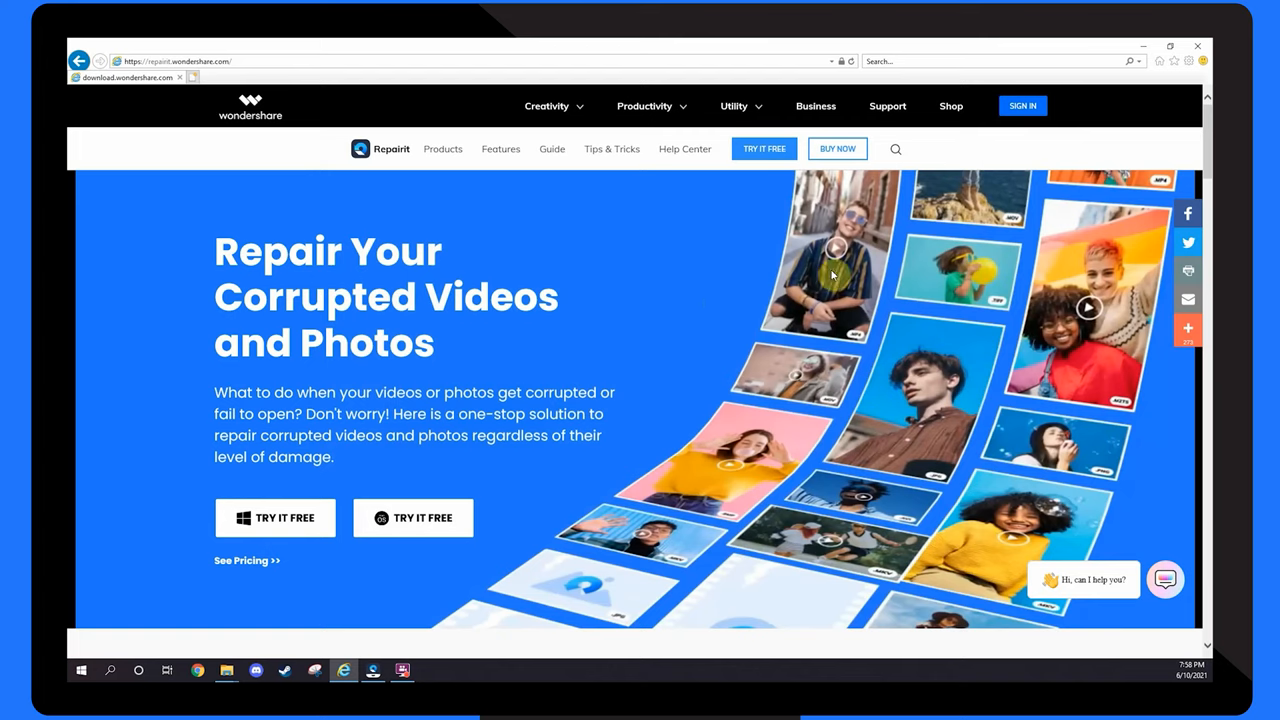
# Open Internet Explorer's gear (Tools) menu over the Wondershare Repairit page
pyautogui.click(1190, 62)
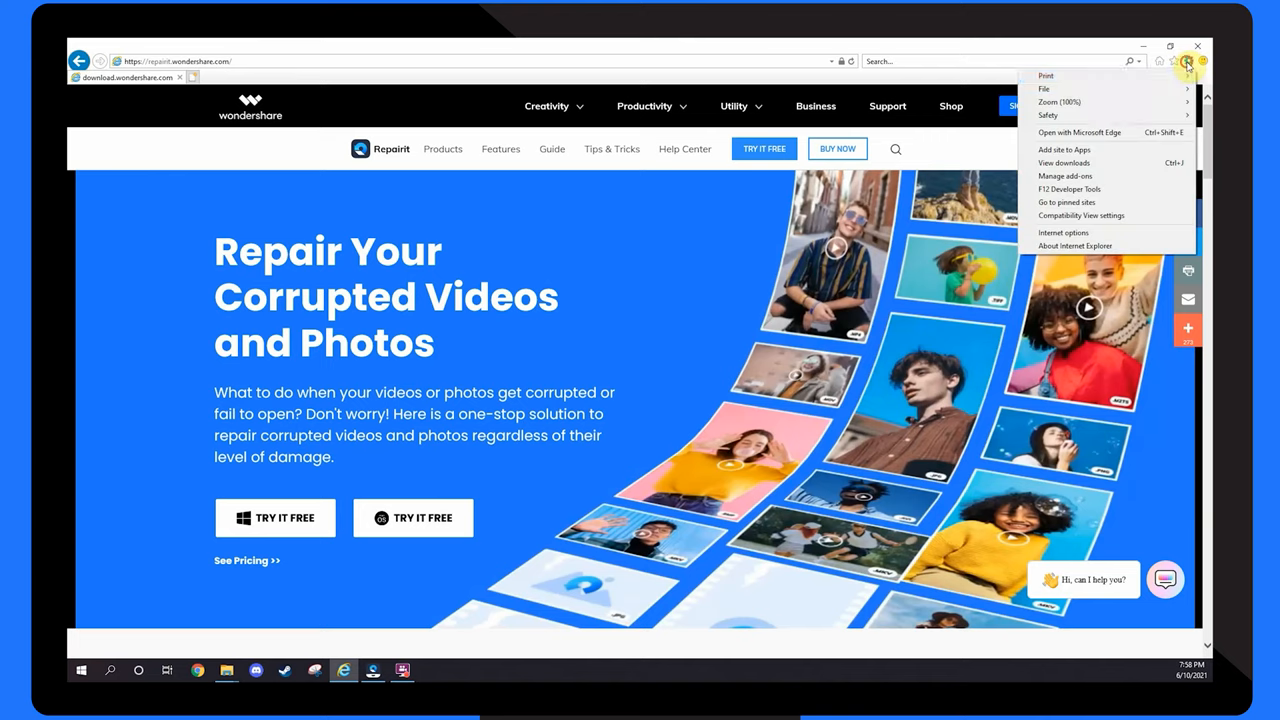
pyautogui.moveTo(1091, 238)
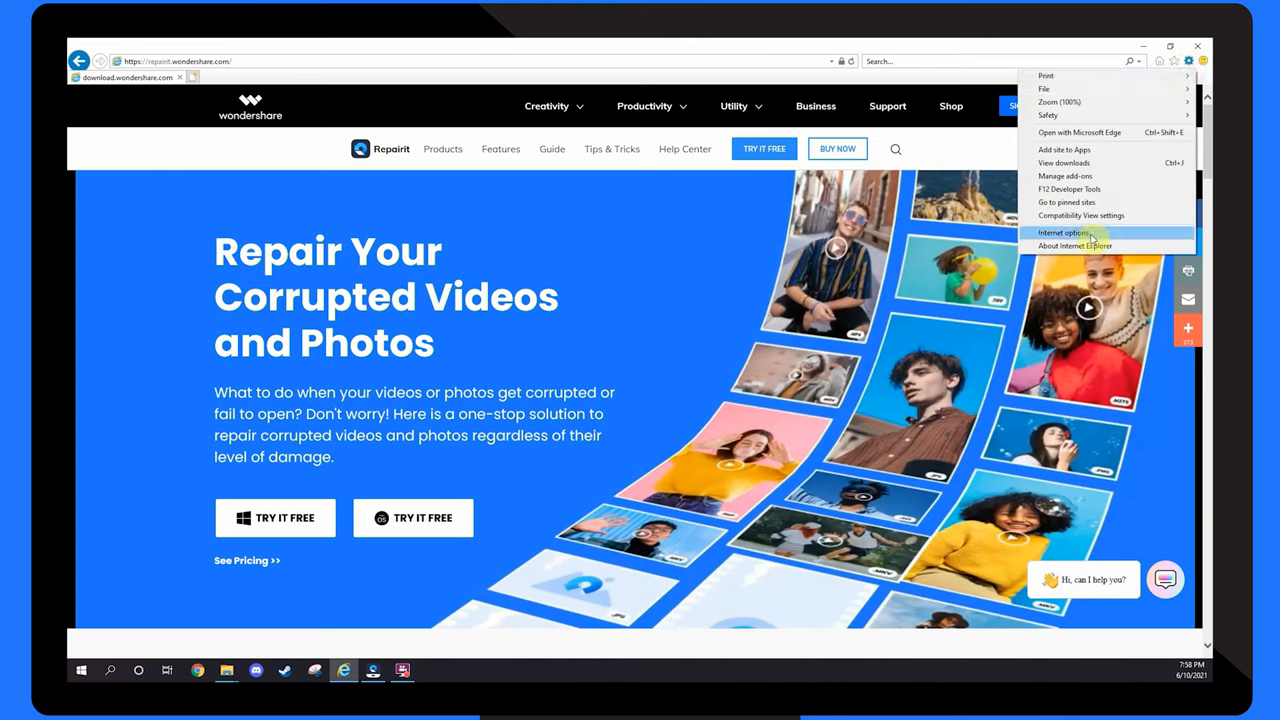